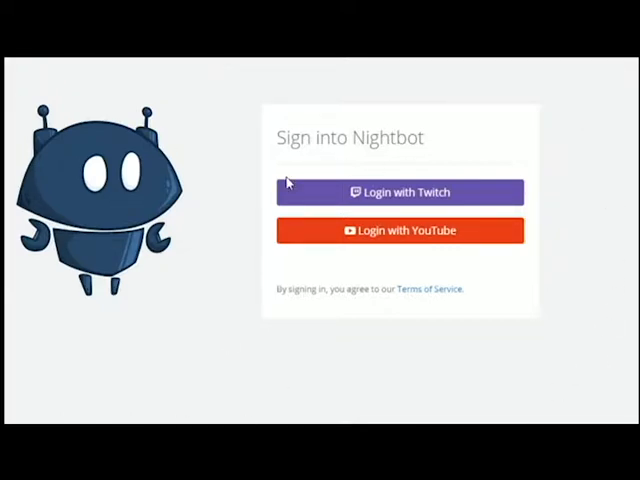
mouse_move(416, 258)
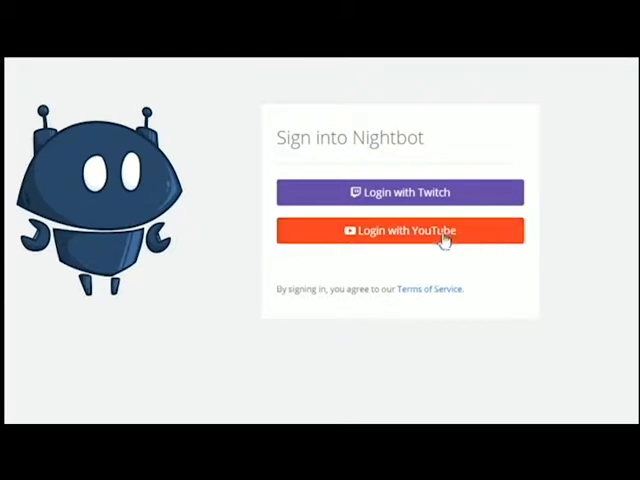
mouse_move(330, 238)
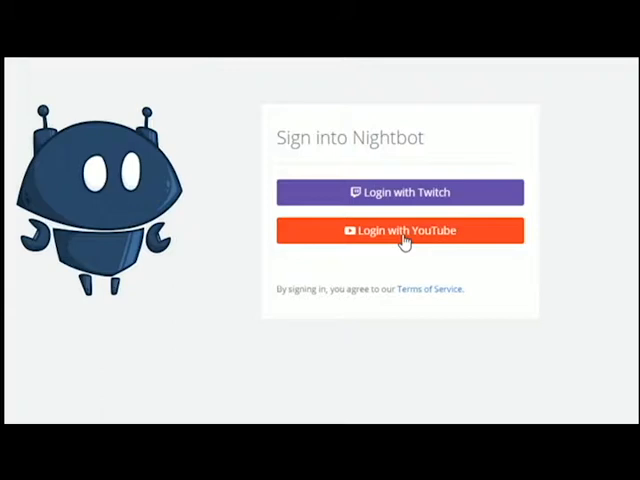
Sign into Nightbot using the YouTube login option.
click(400, 230)
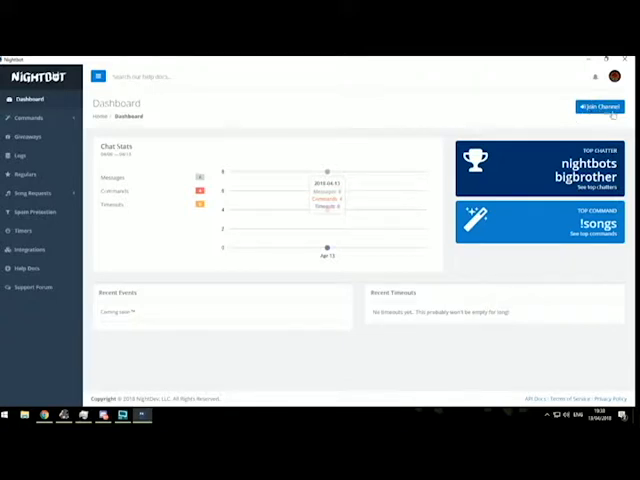
Go to the Timers page from the dashboard sidebar.
click(600, 108)
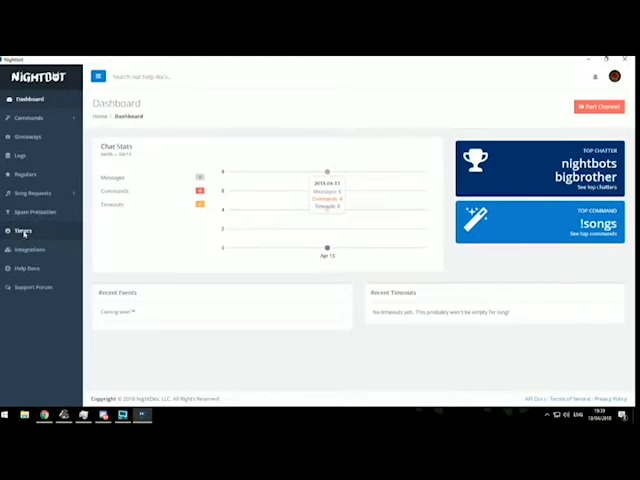
click(24, 230)
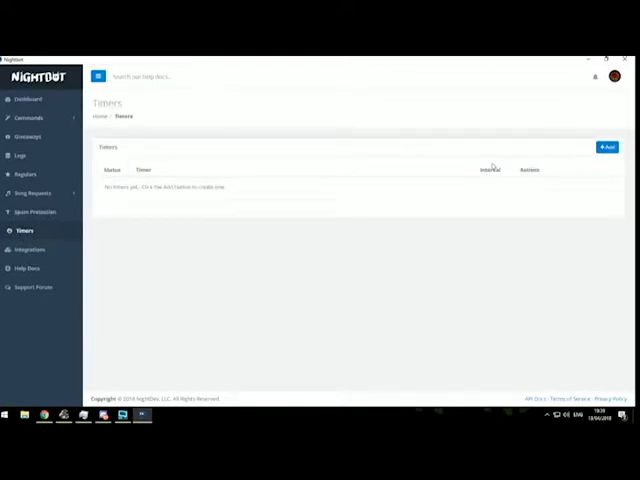
Start a new timer via the Add Timer form.
click(608, 148)
text(sub)
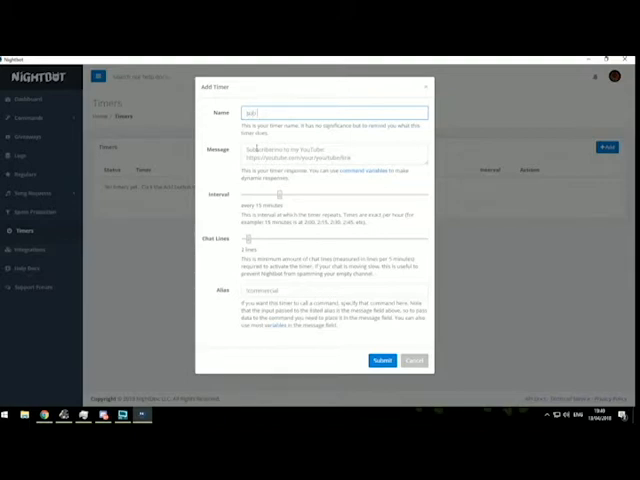
Set the timer message to 'please subscribe' and submit the new timer.
click(336, 152)
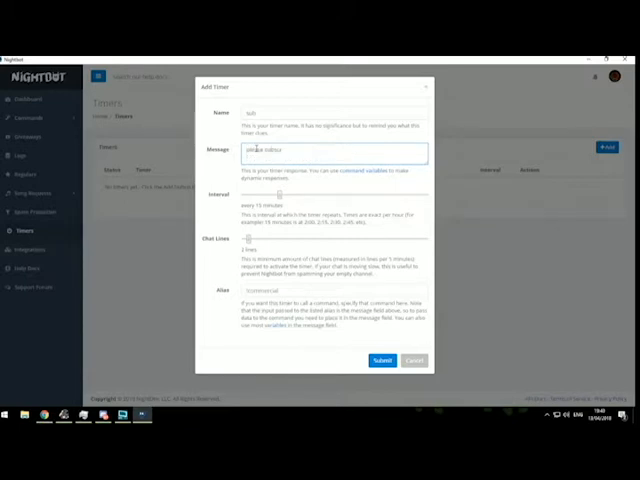
text(please subscribe)
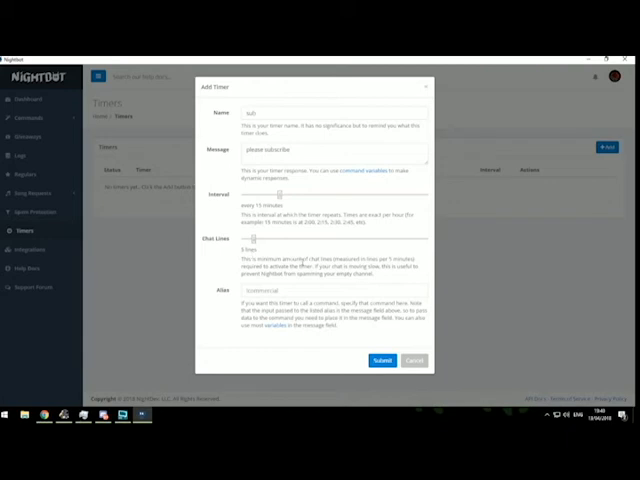
click(414, 360)
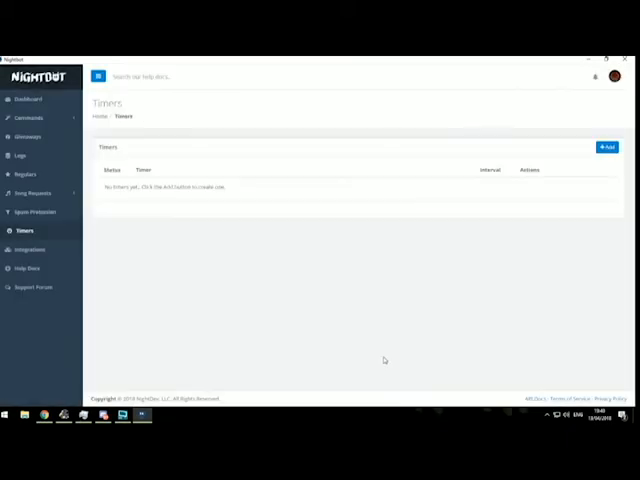